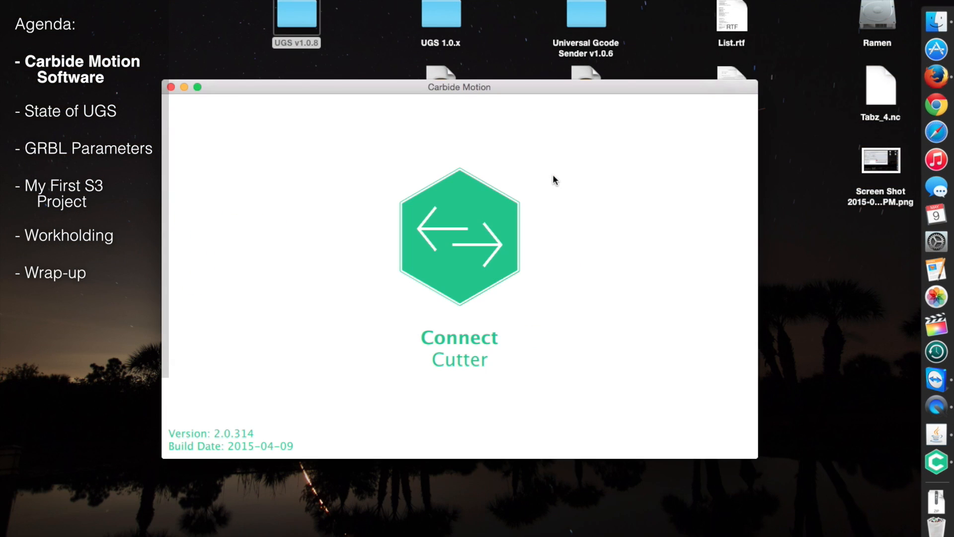
mouse_move(462, 253)
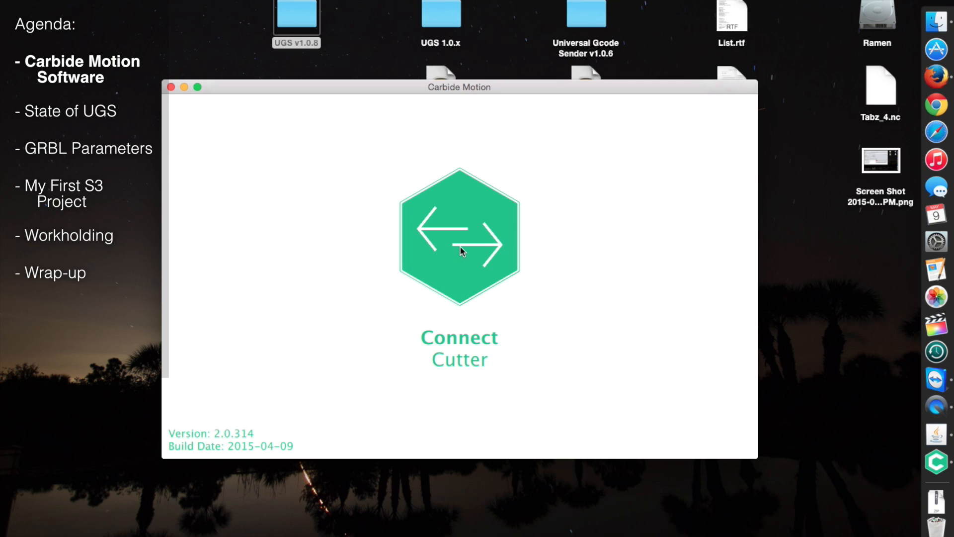
- Connect the cutter and send G0 X0 Y0 Z0 through the MDI
click(460, 246)
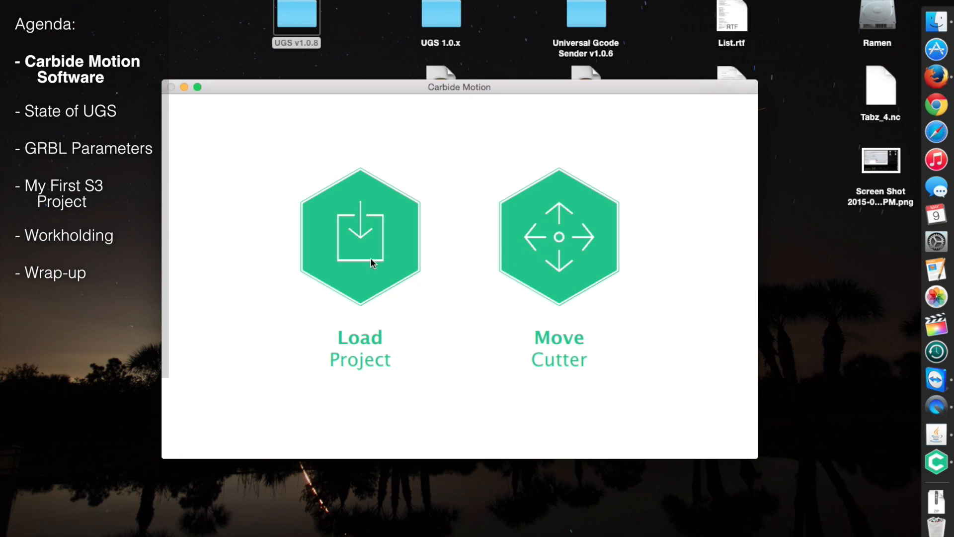
click(360, 236)
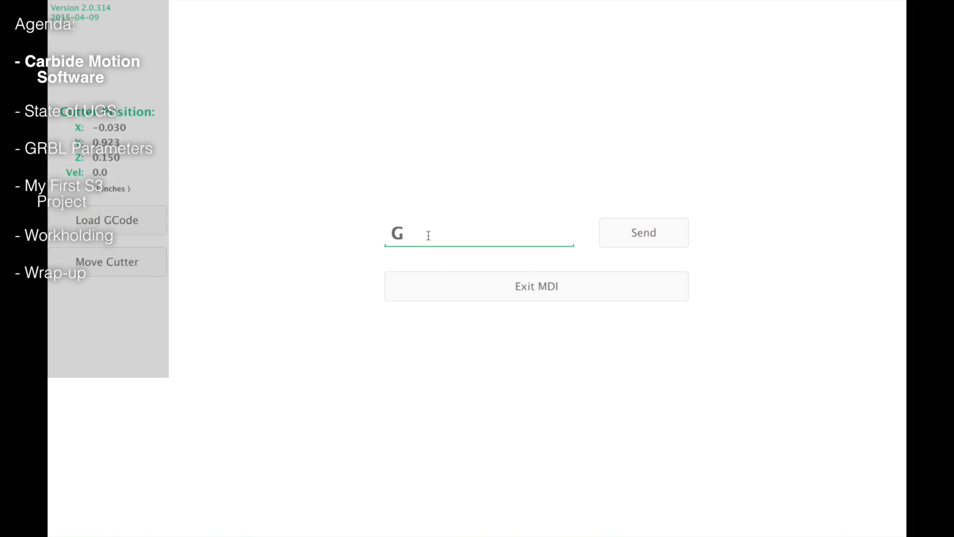
text(0 X0 Y0 Z0)
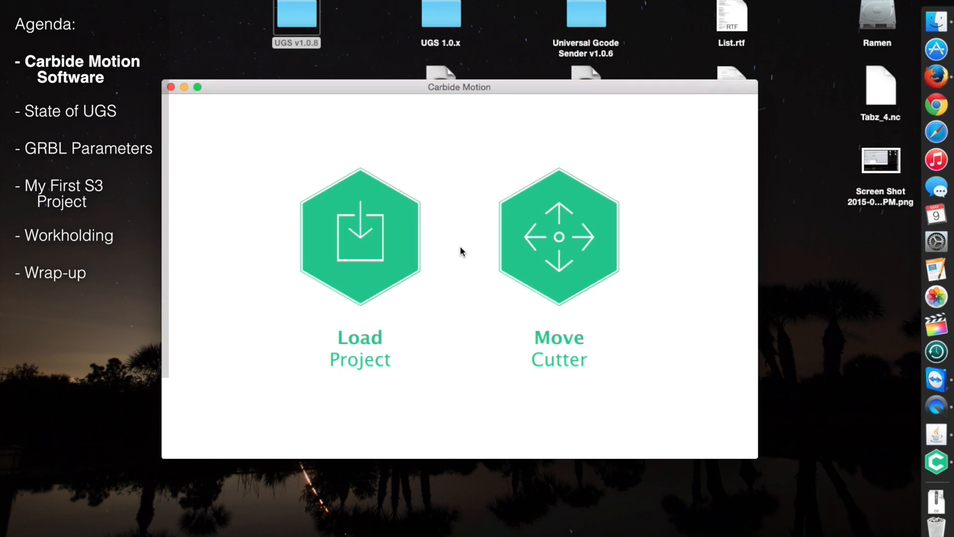
- Bring up the Move Cutter jogging screen with the Slow increment selected
click(558, 236)
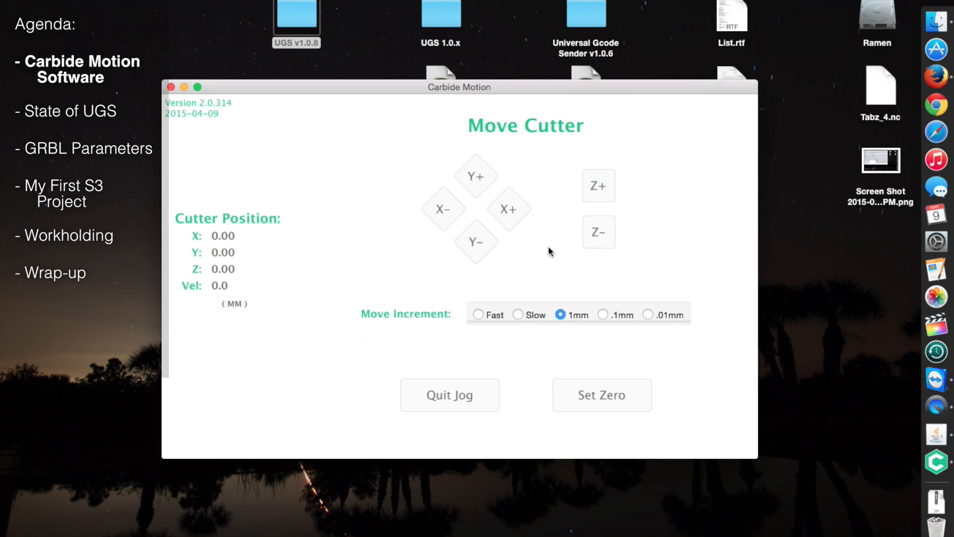
click(518, 314)
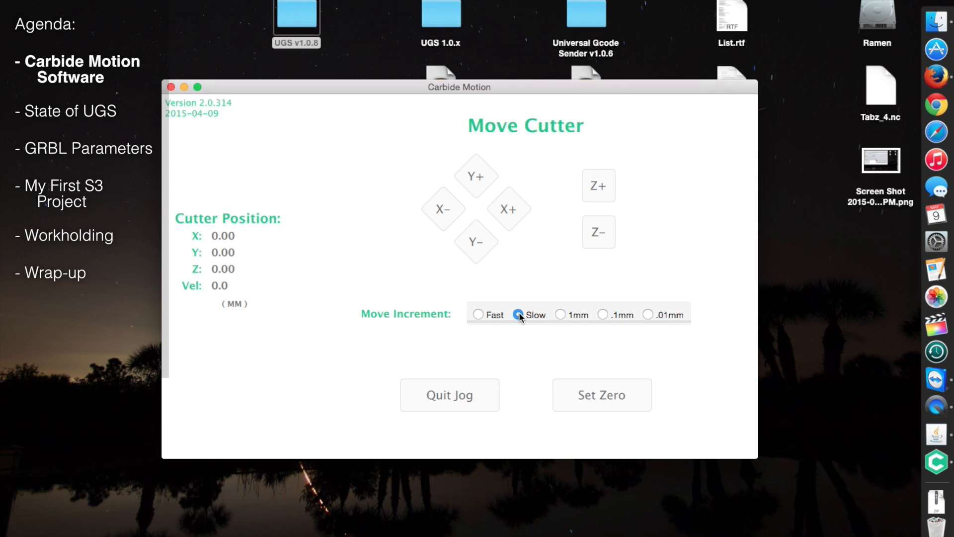
click(475, 177)
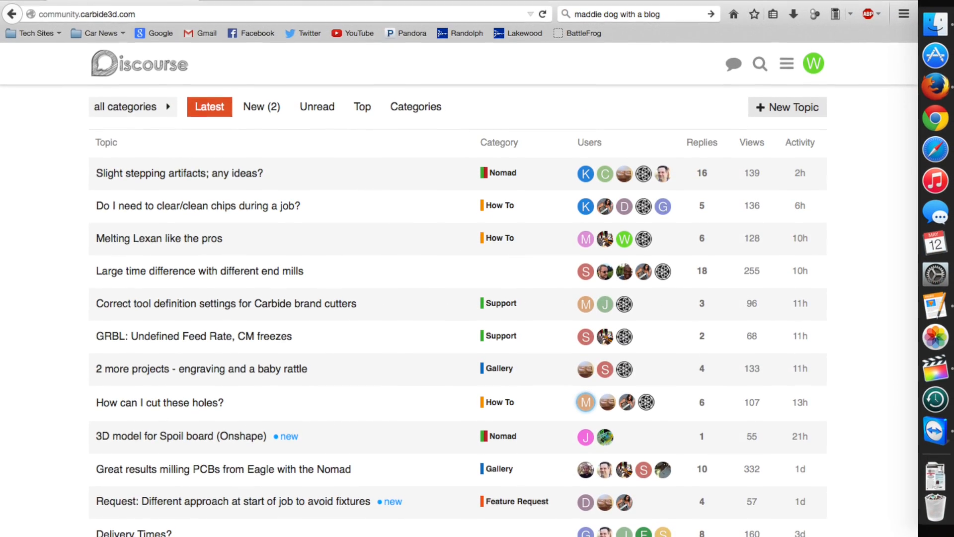
scroll(down, 3)
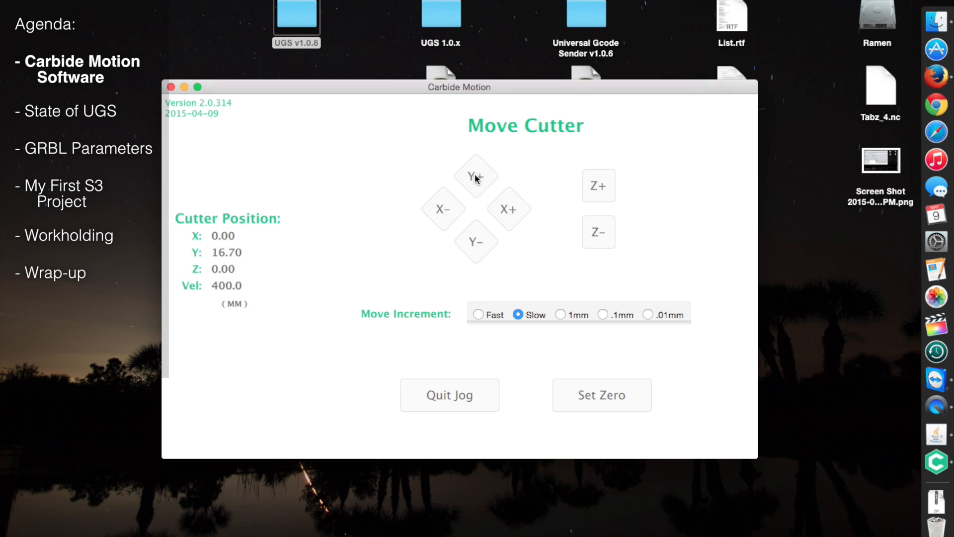
- Jog the cutter forward along Y+ and back along Y- to Y 13.90
click(476, 243)
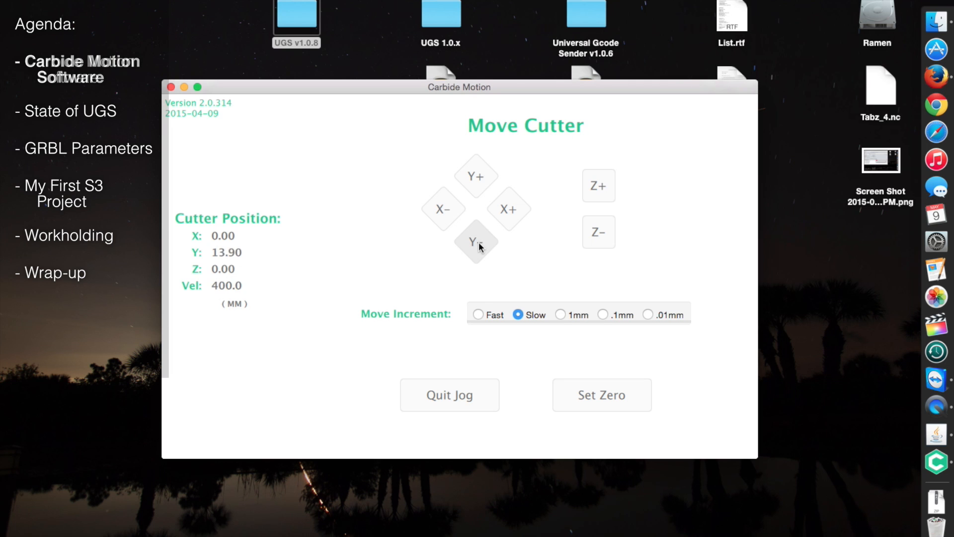
click(603, 395)
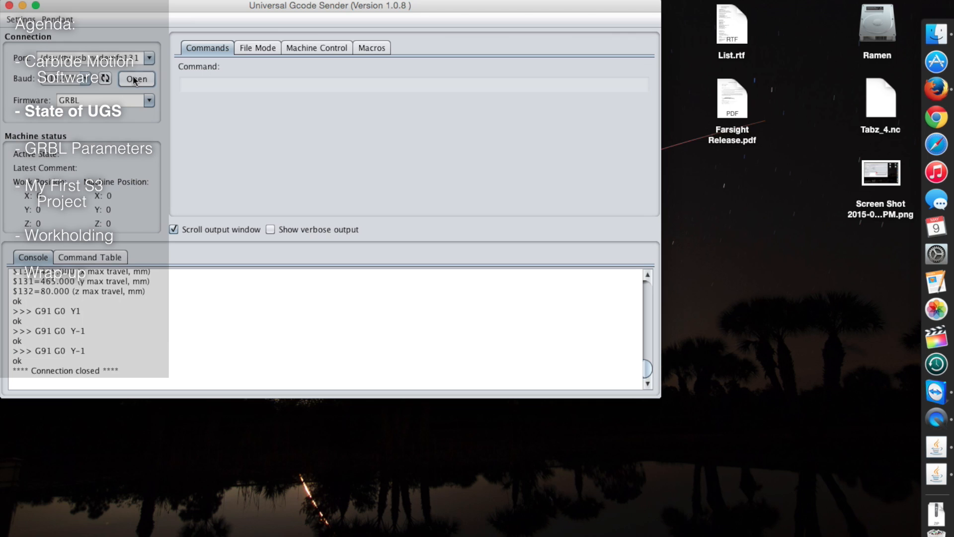
- Connect UGS to the machine's serial port and show the Machine Control jog panel
click(135, 79)
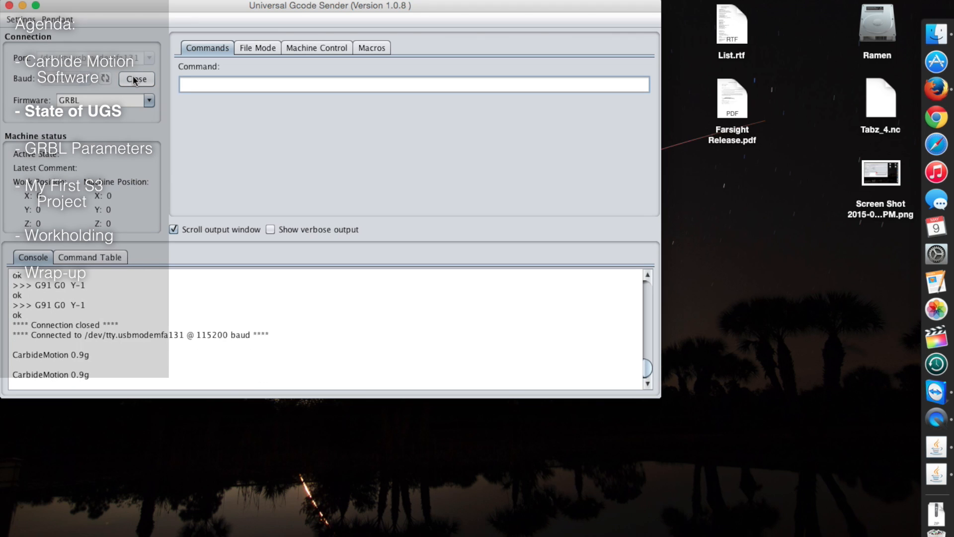
click(316, 47)
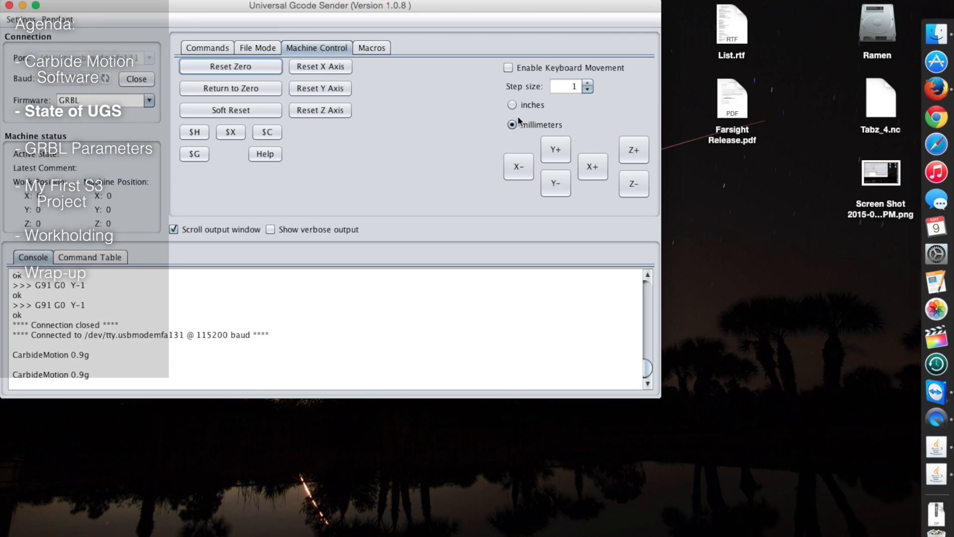
- Jog 1 mm steps: Z up twice, Z down twice, then Y- three times, each acknowledged ok
click(634, 149)
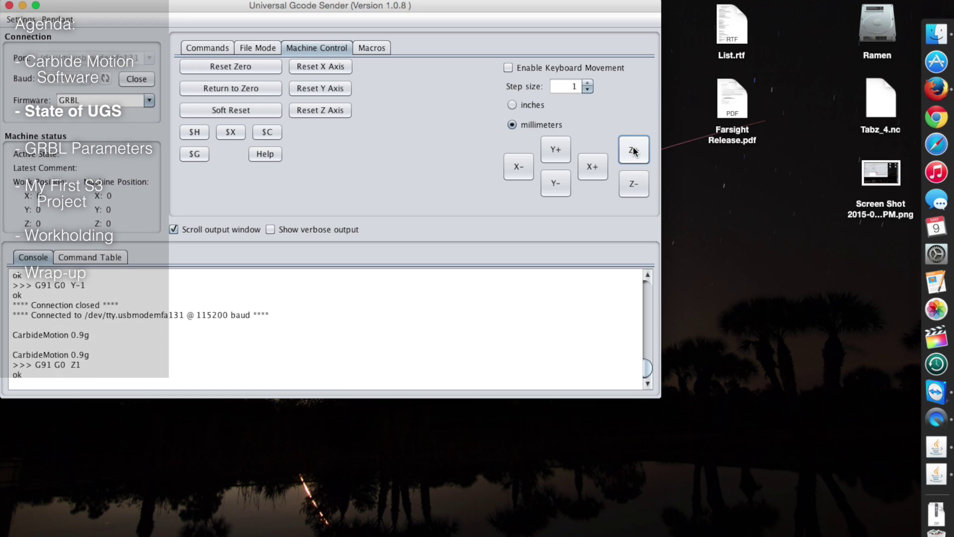
click(635, 149)
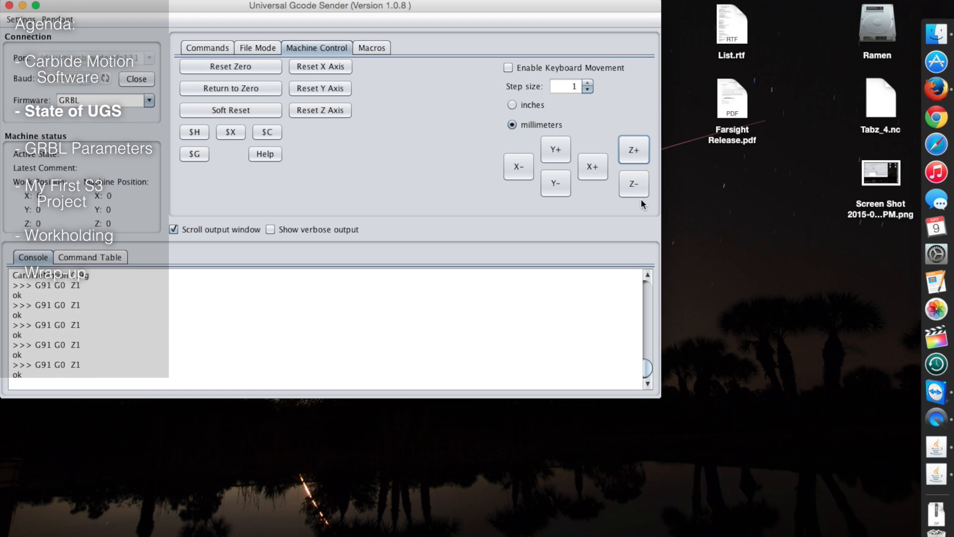
click(634, 183)
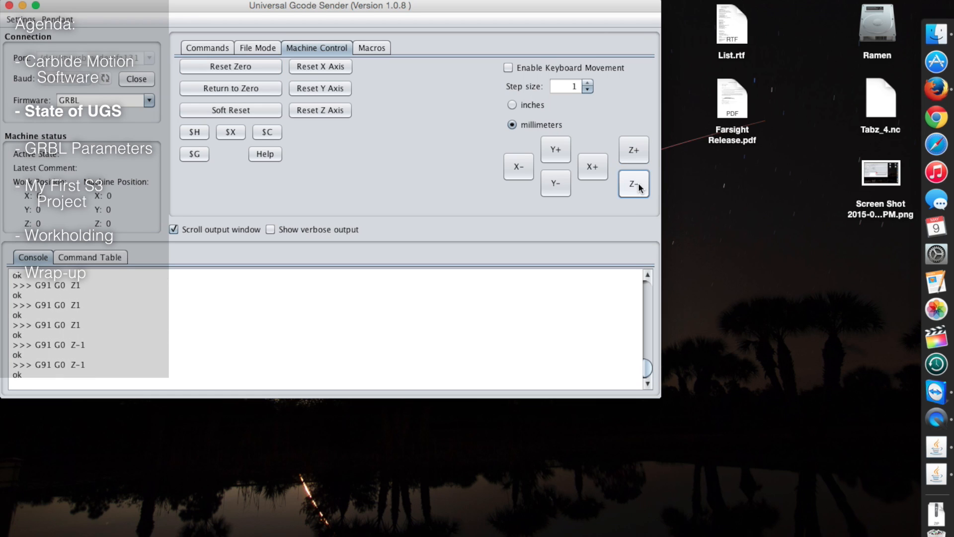
click(555, 182)
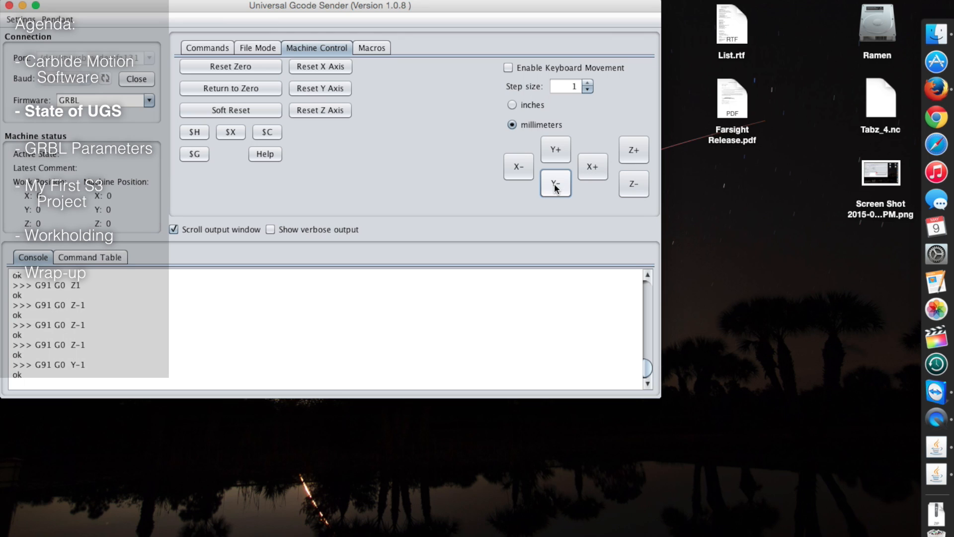
click(555, 183)
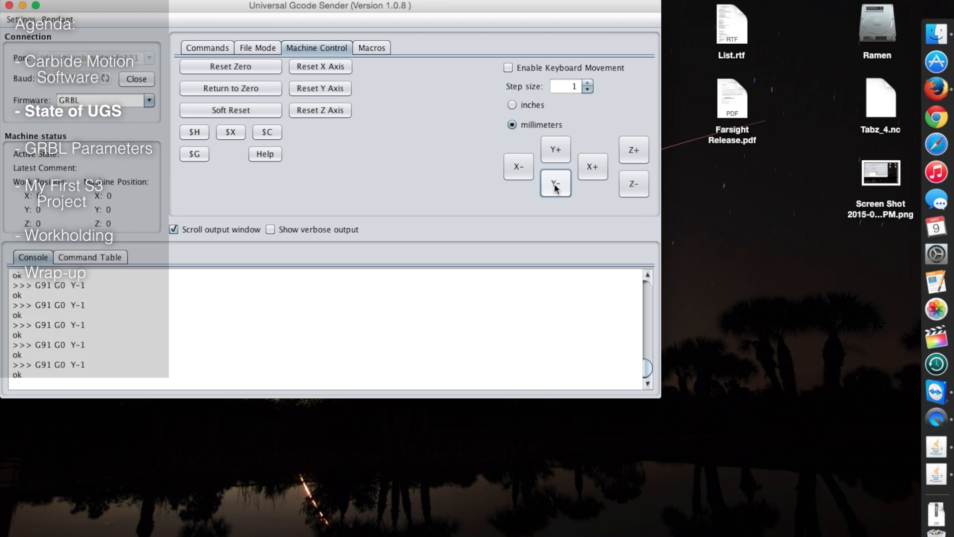
click(554, 183)
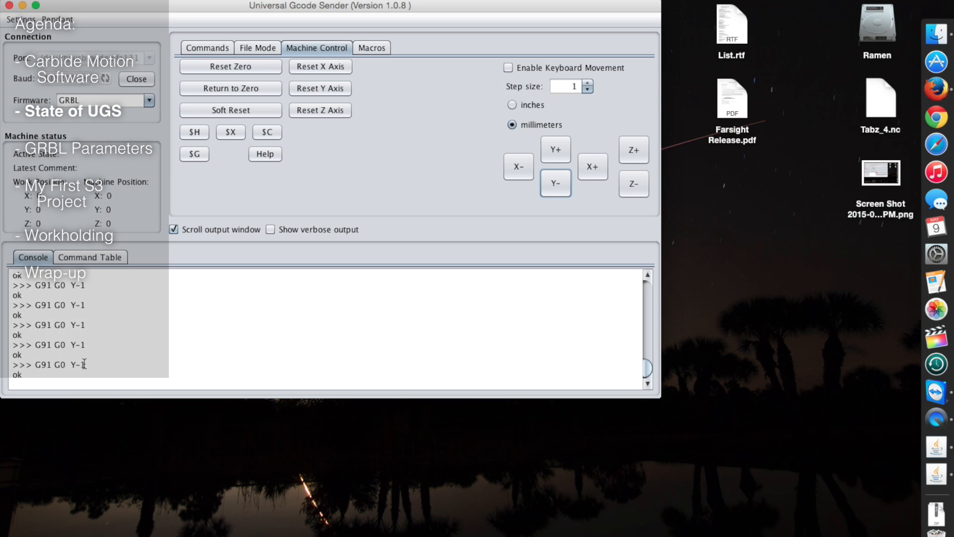
click(89, 257)
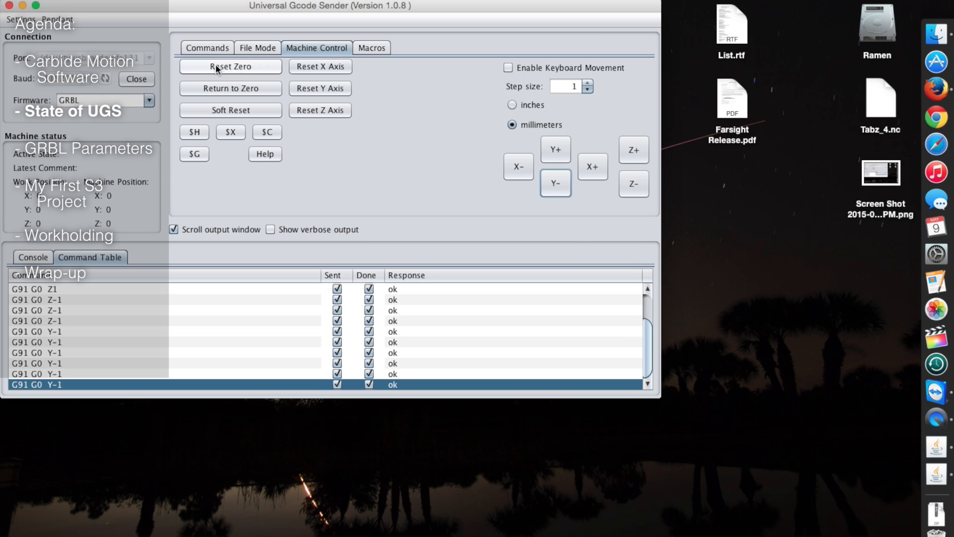
mouse_move(593, 317)
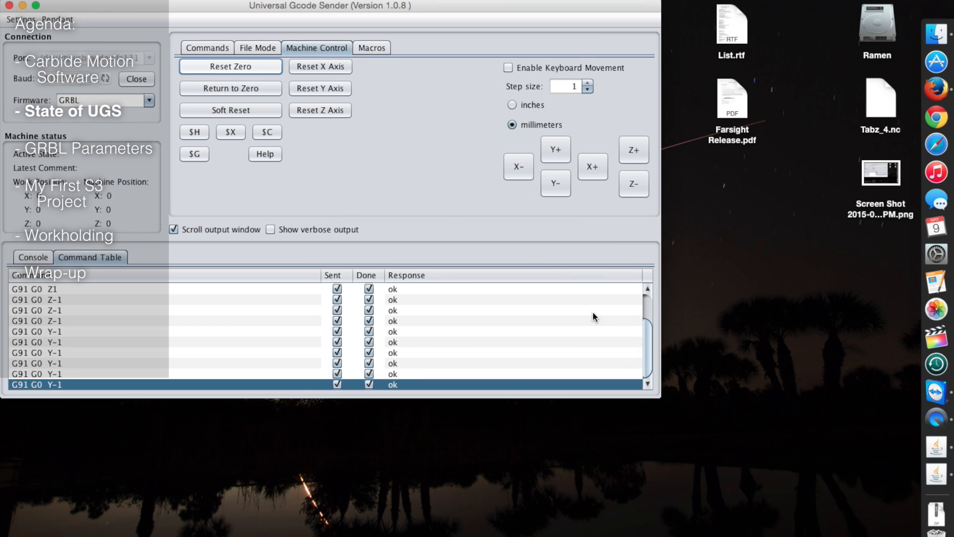
- Attempt Reset X Axis and dismiss the unsupported-method error
click(320, 66)
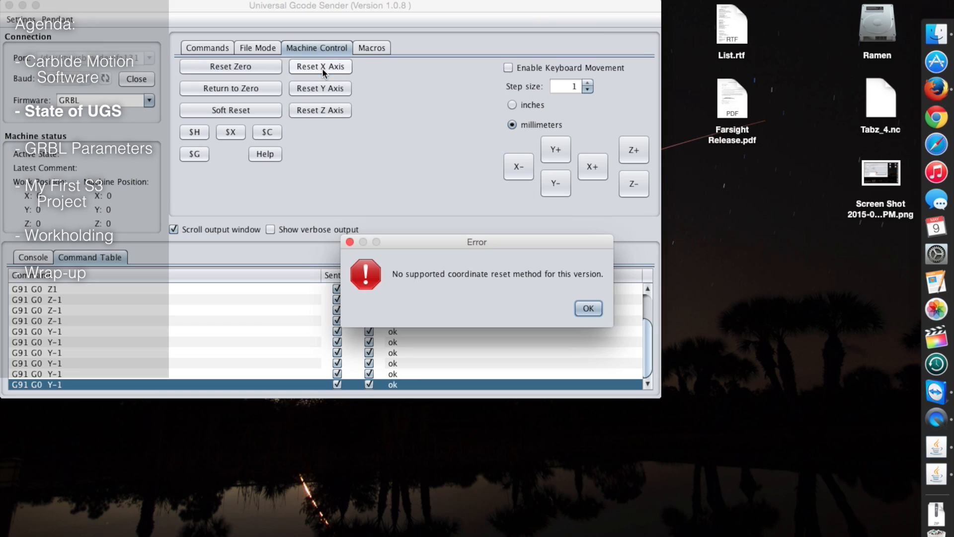
click(588, 308)
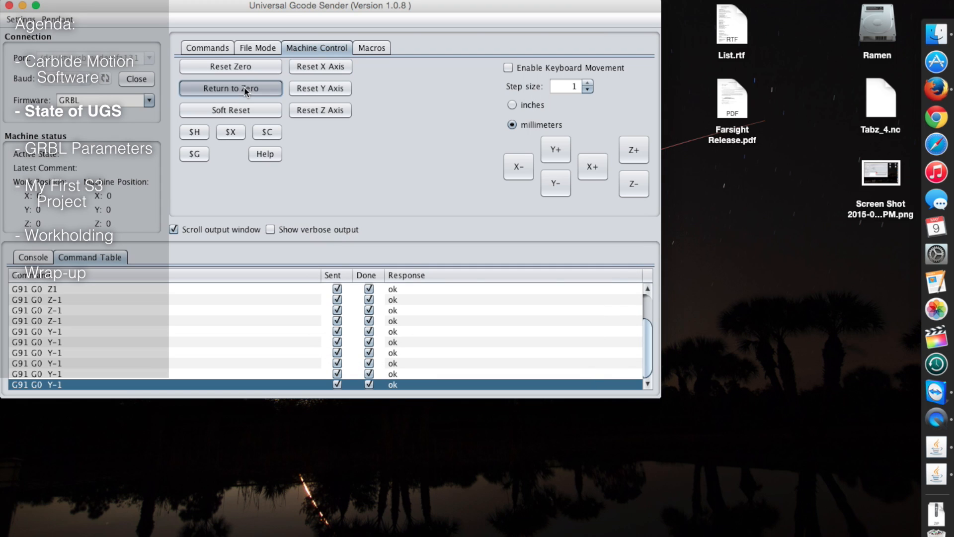
mouse_move(473, 239)
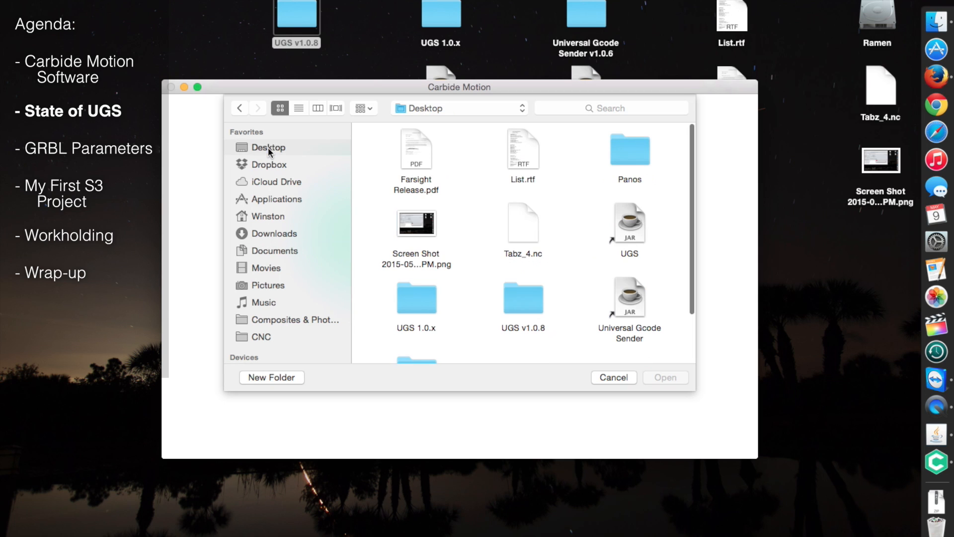
- Load the Tabz_4.nc G-code file from the Desktop into Carbide Motion
click(522, 222)
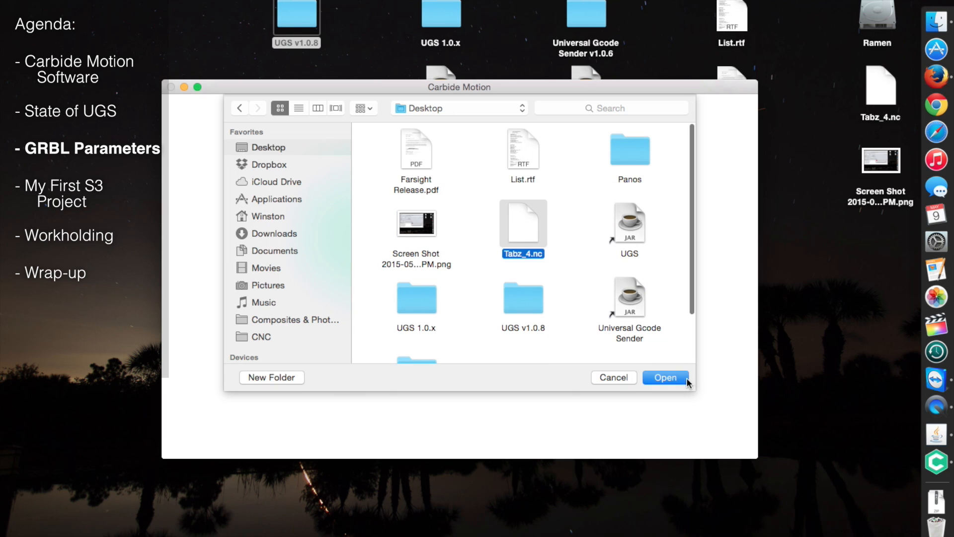
click(666, 378)
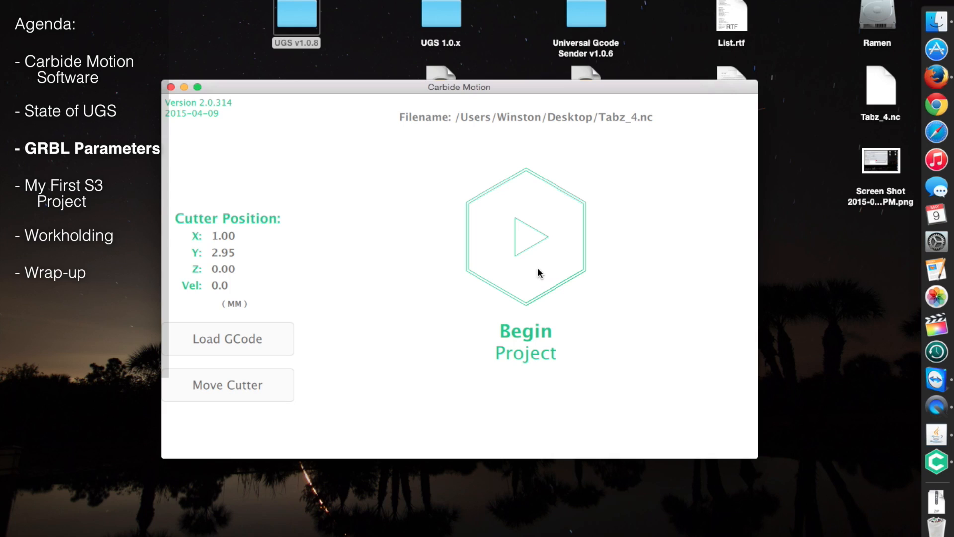